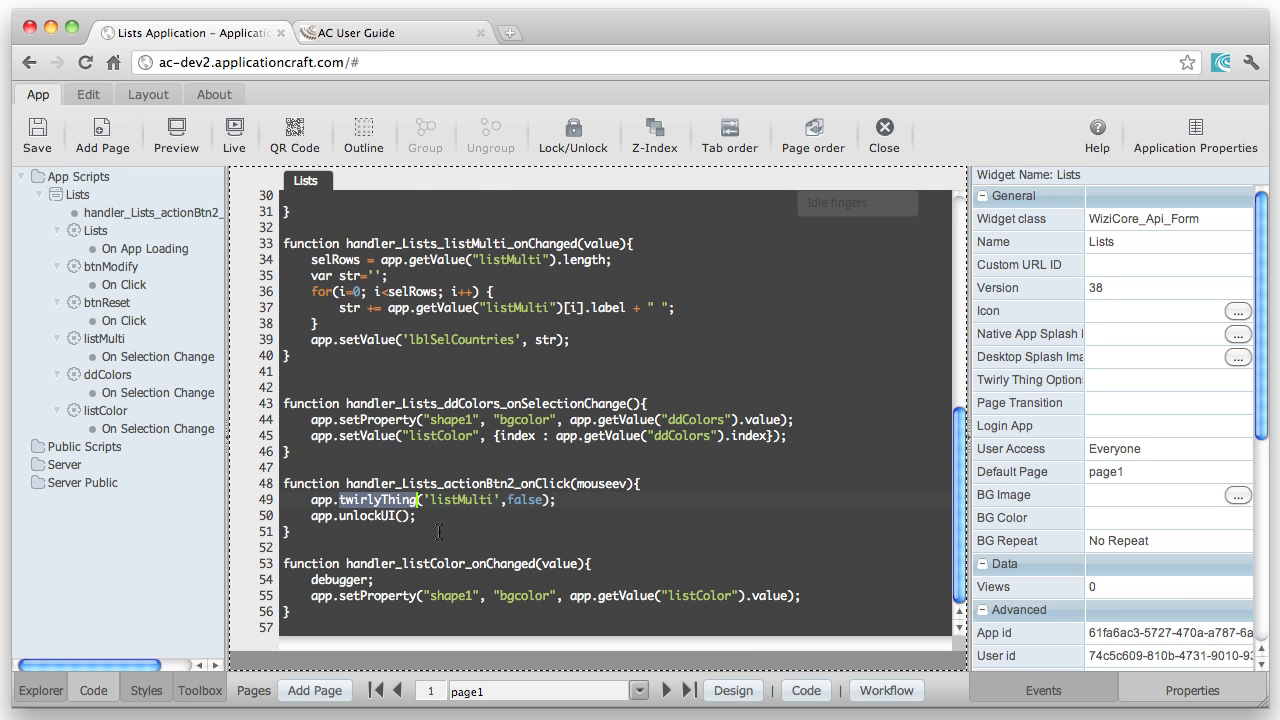
Open Page Functions under Scripting API Reference in the AC User Guide contents
left_click(390, 32)
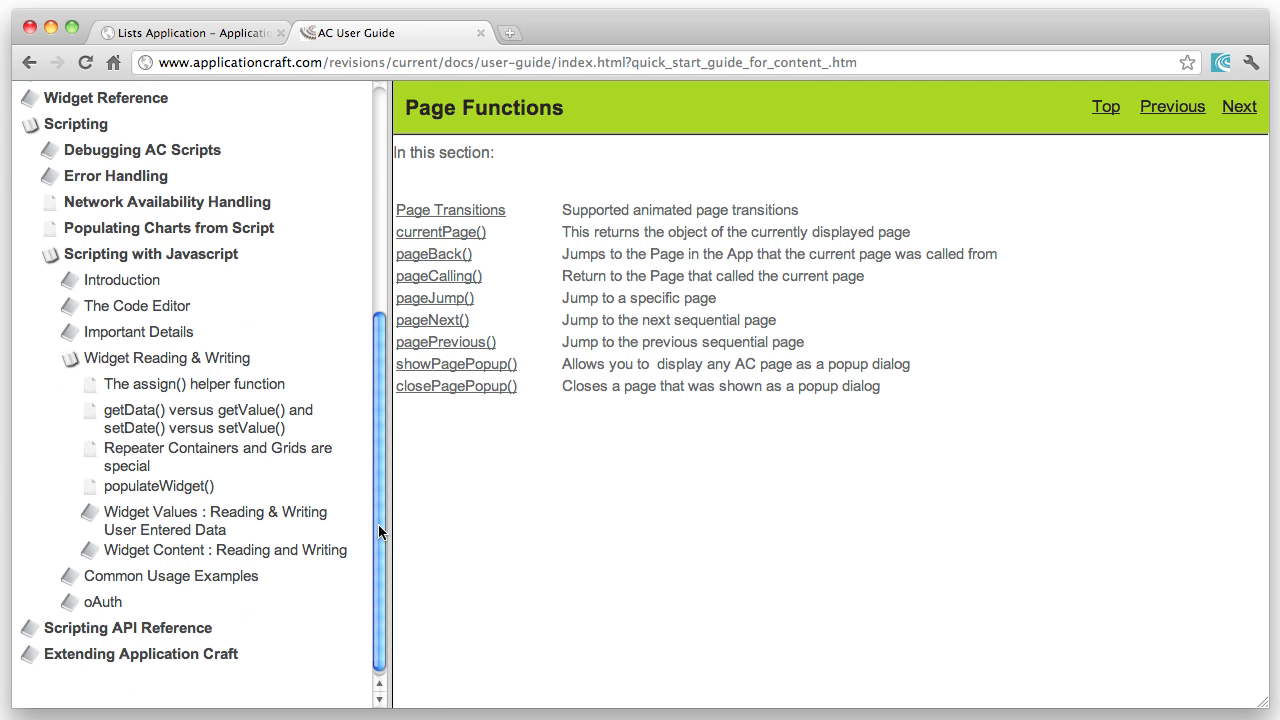